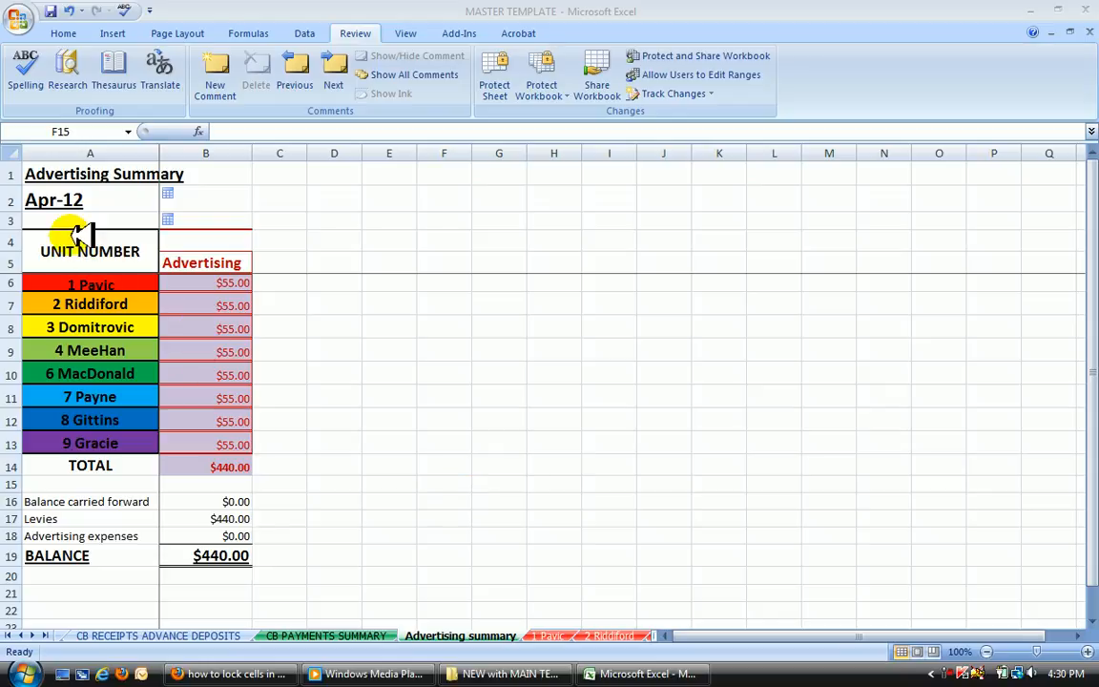
Step: Review the date and amount formulas, then clear Locked for every cell on the sheet
{"action": "left_click", "coordinate": [443, 484]}
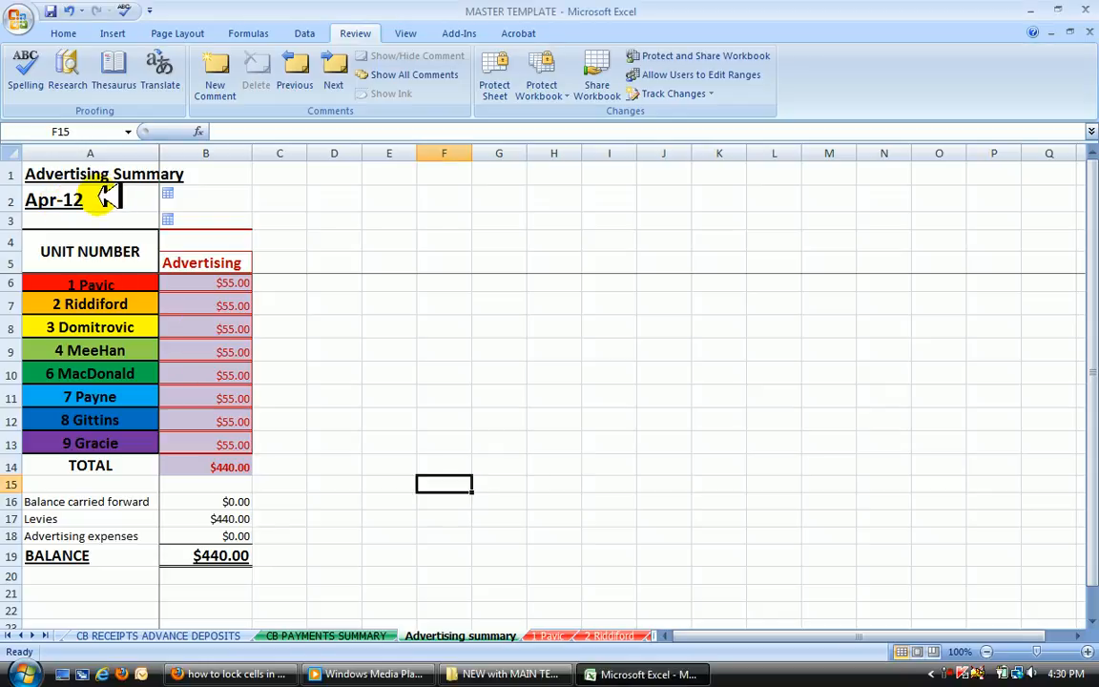
{"action": "left_click", "coordinate": [90, 200]}
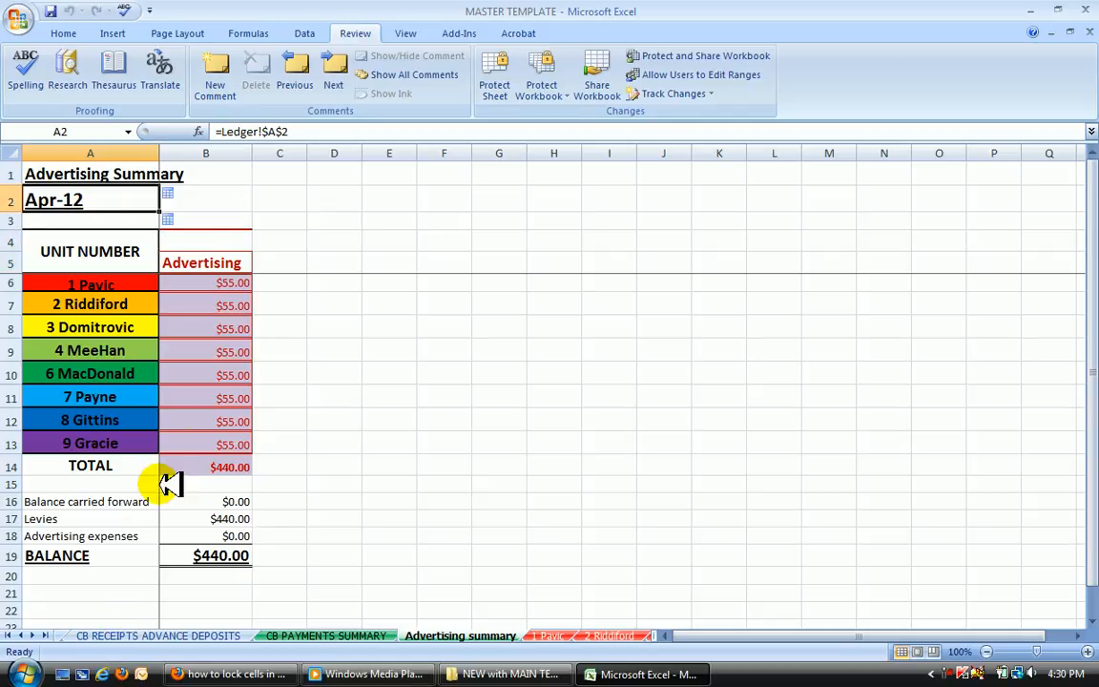
{"action": "left_click", "coordinate": [205, 374]}
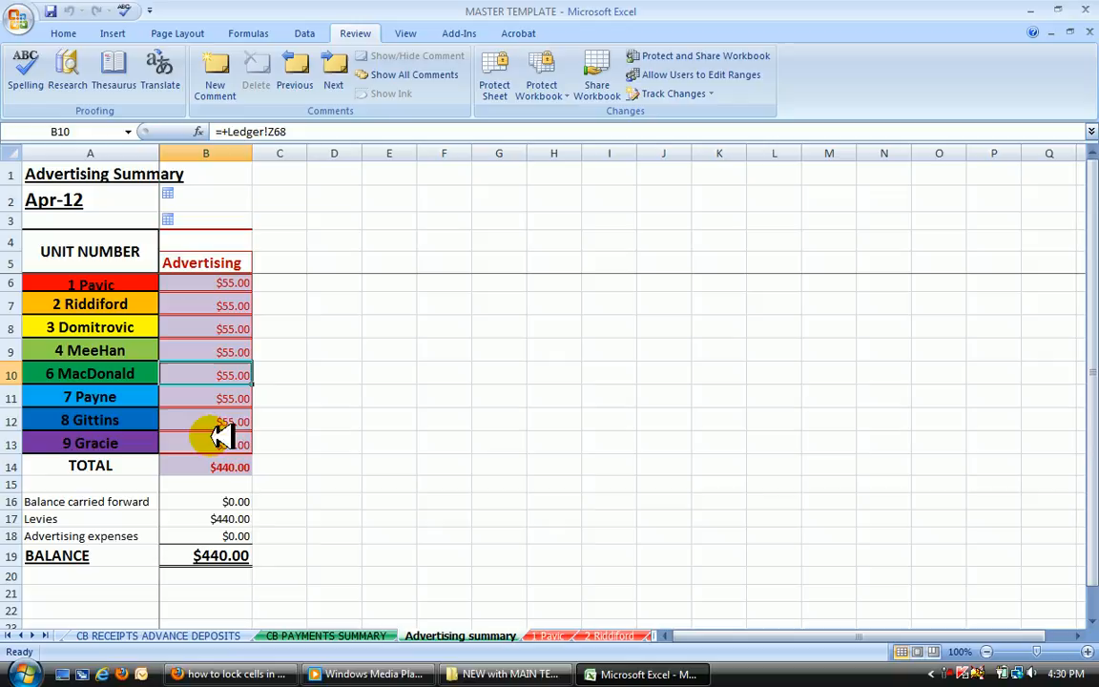
{"action": "left_click", "coordinate": [205, 500]}
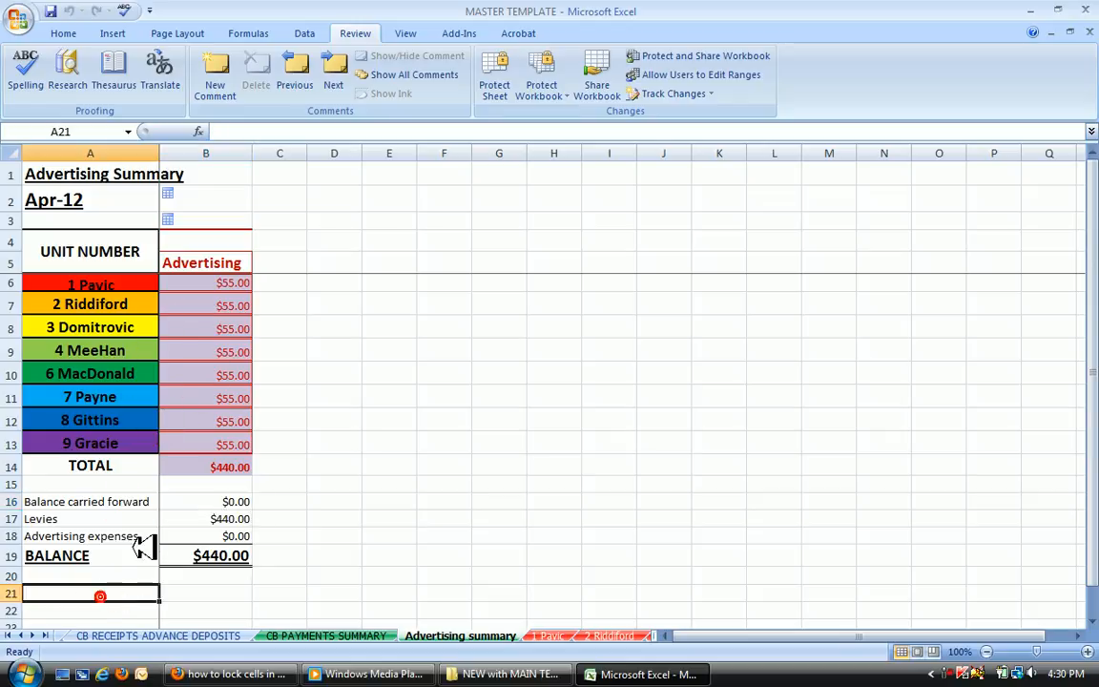
{"action": "mouse_move", "coordinate": [21, 162]}
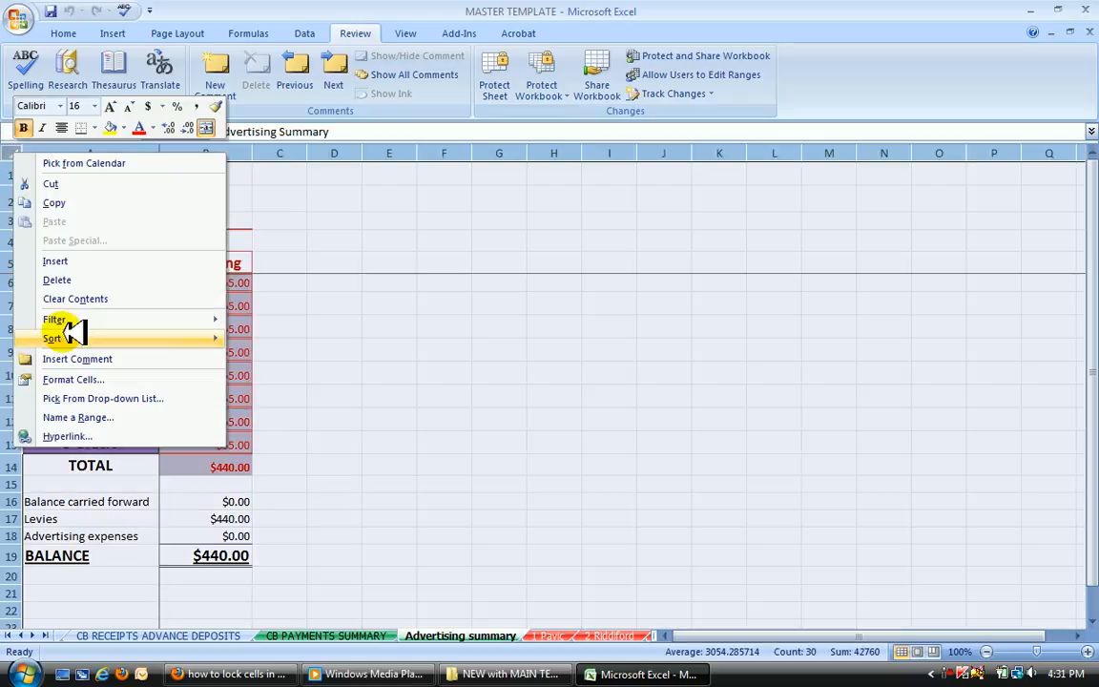
{"action": "left_click", "coordinate": [73, 379]}
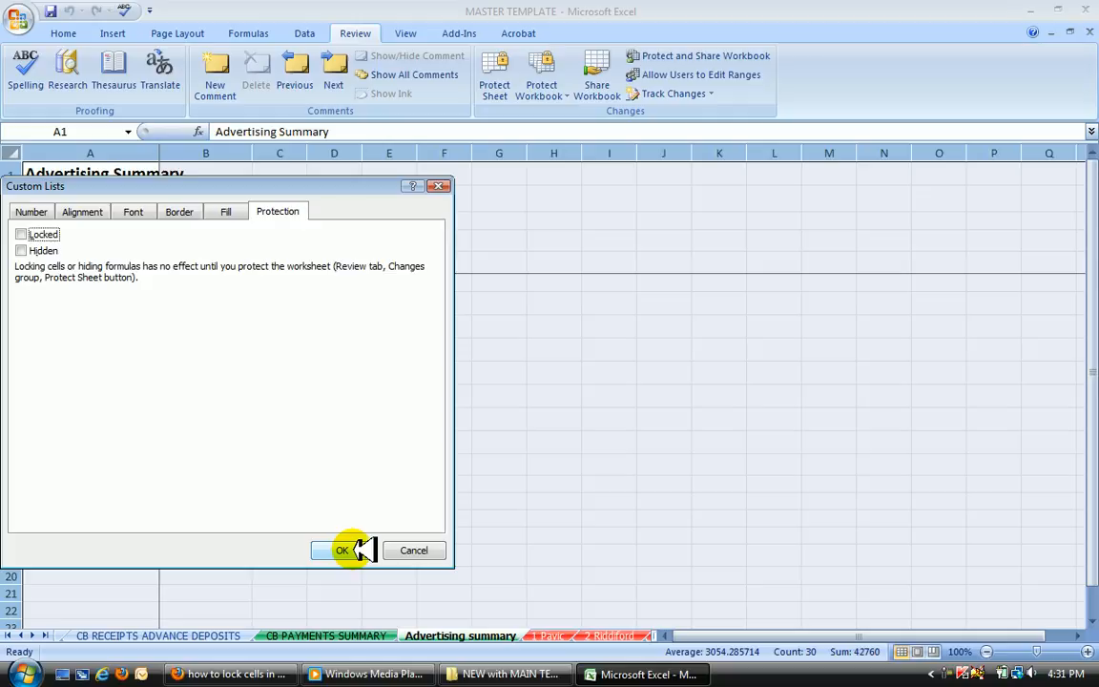
{"action": "left_click", "coordinate": [343, 549]}
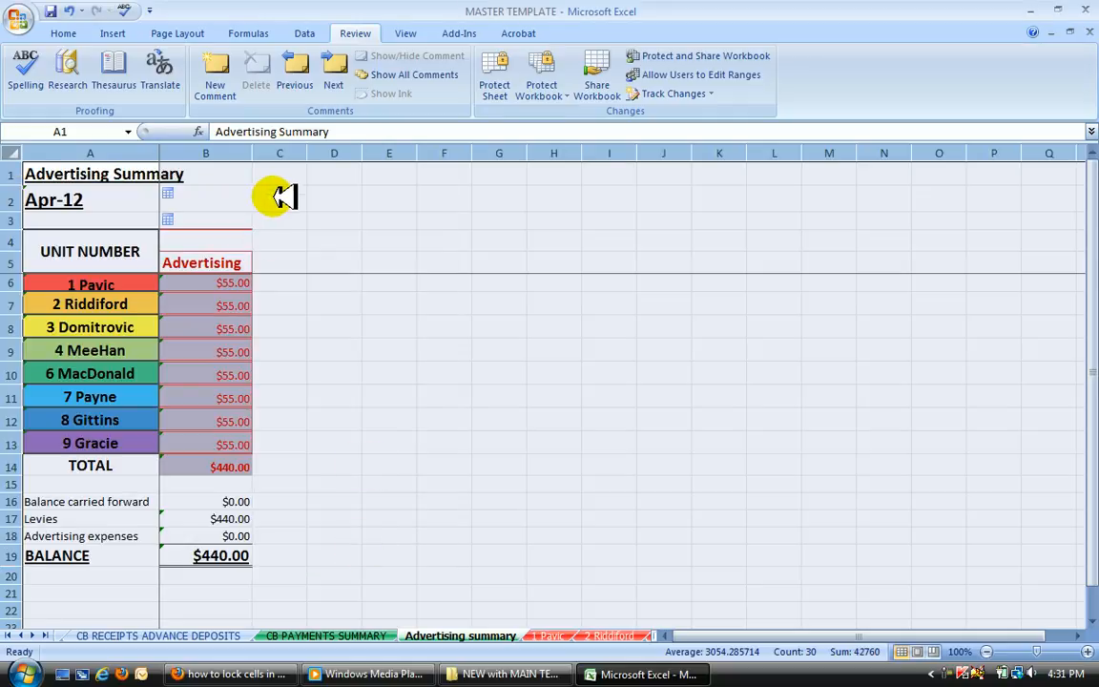
Step: Pick out every formula cell on the Advertising Summary sheet with Find & Select's Formulas option
{"action": "left_click", "coordinate": [280, 199]}
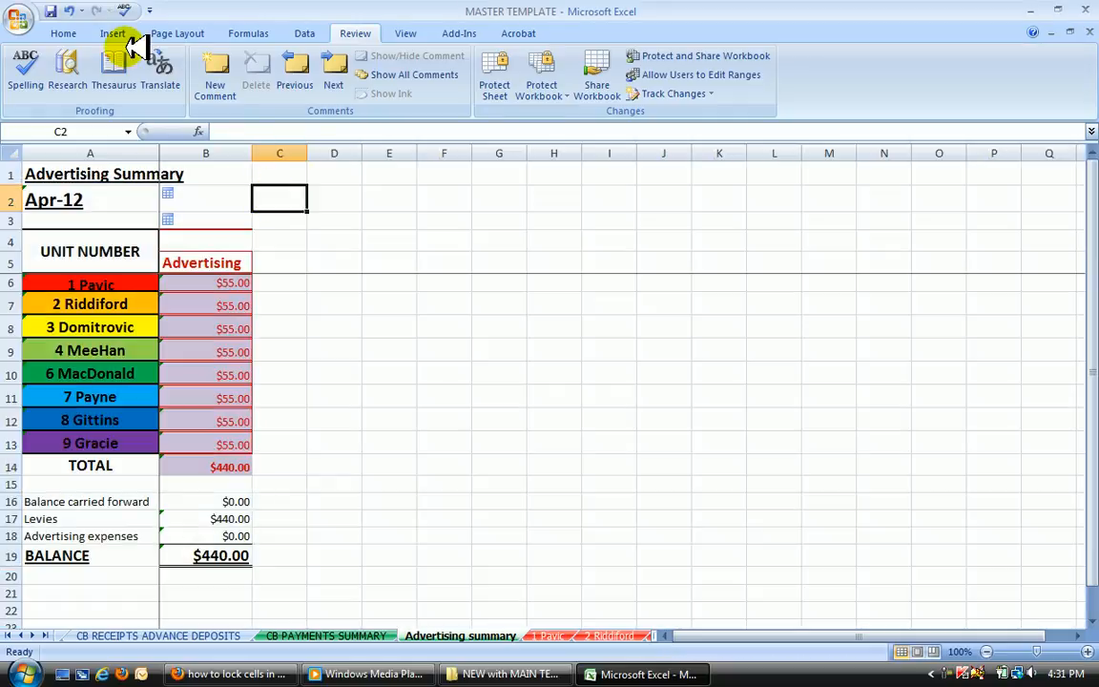
{"action": "left_click", "coordinate": [62, 34]}
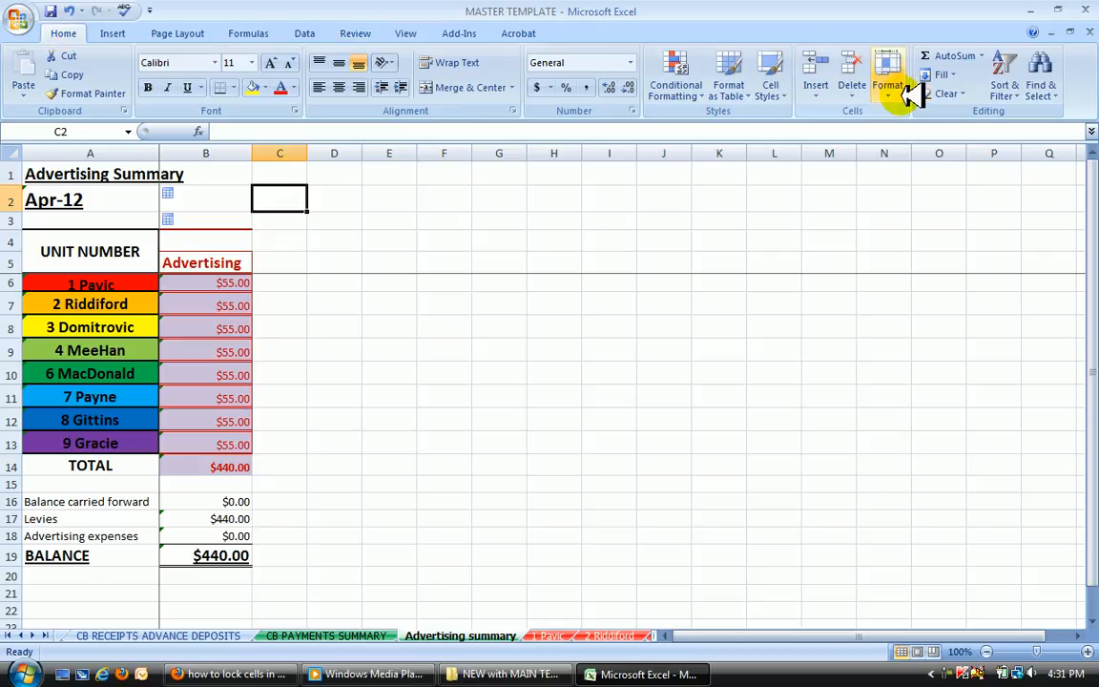
{"action": "left_click", "coordinate": [1041, 77]}
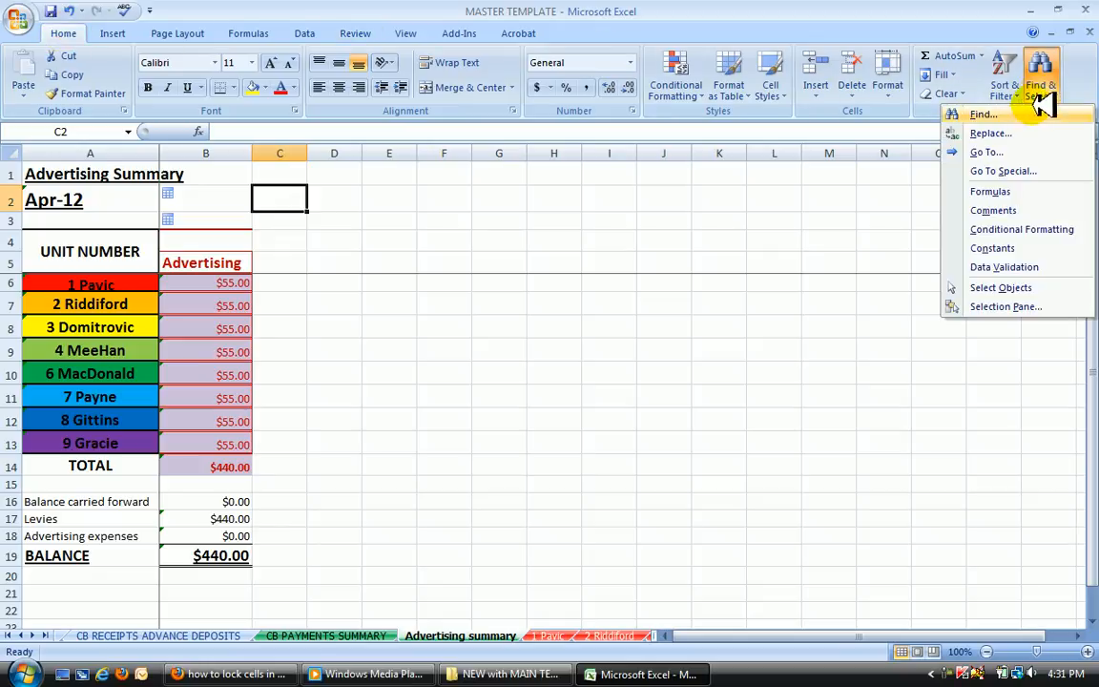
{"action": "left_click", "coordinate": [89, 200]}
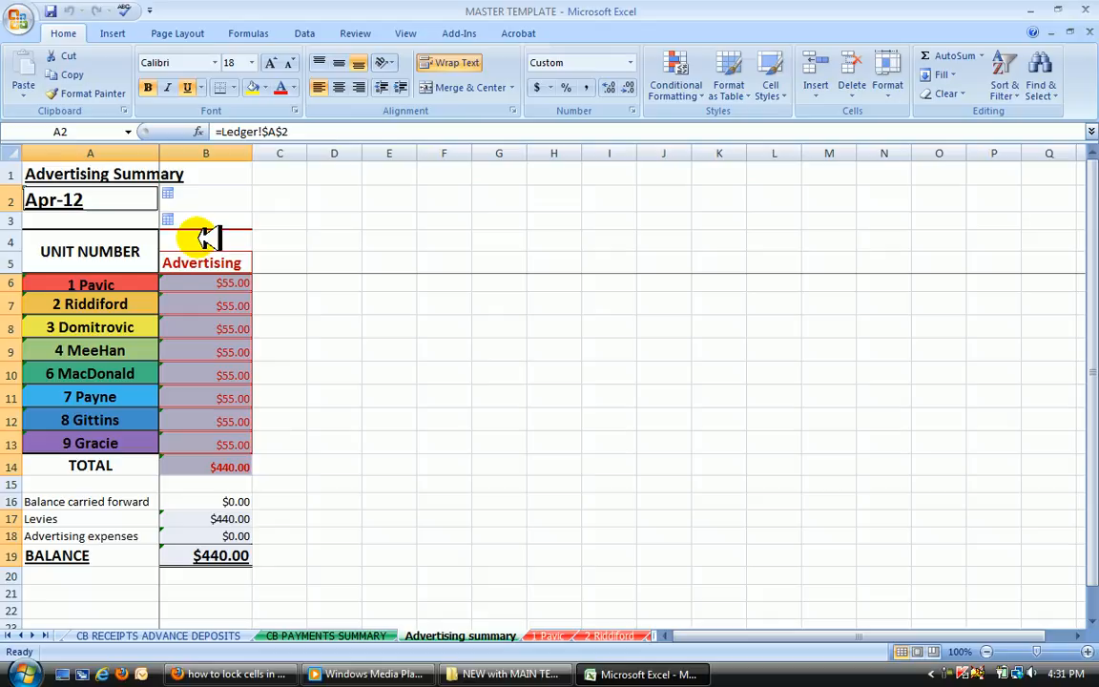
{"action": "mouse_move", "coordinate": [221, 416]}
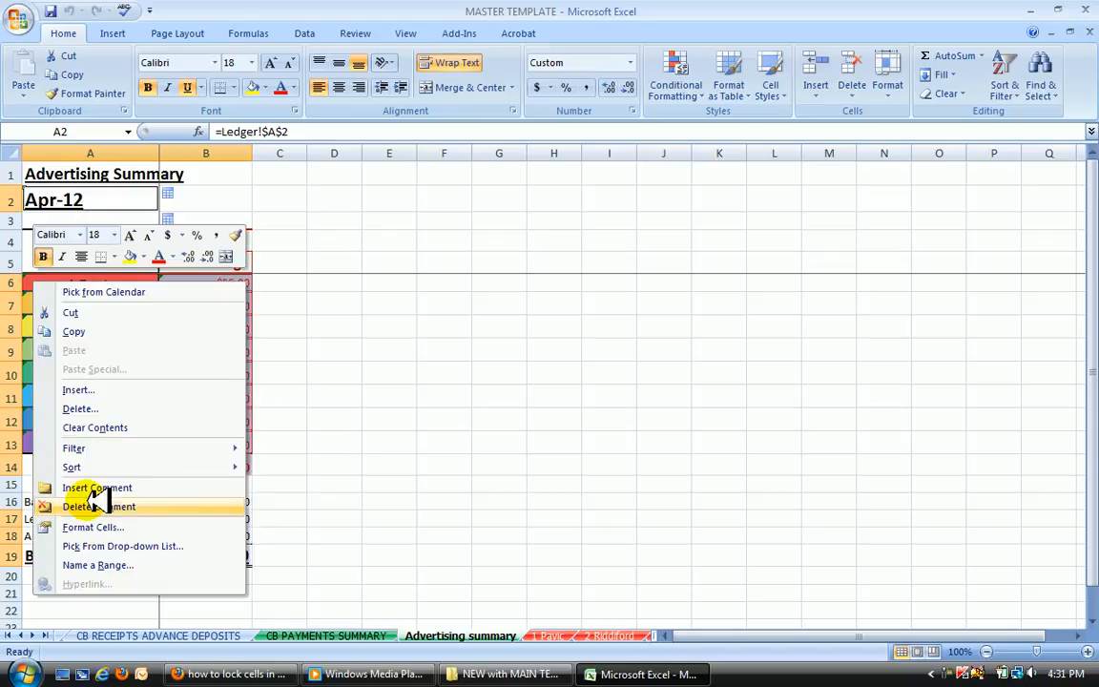
{"action": "mouse_move", "coordinate": [92, 527]}
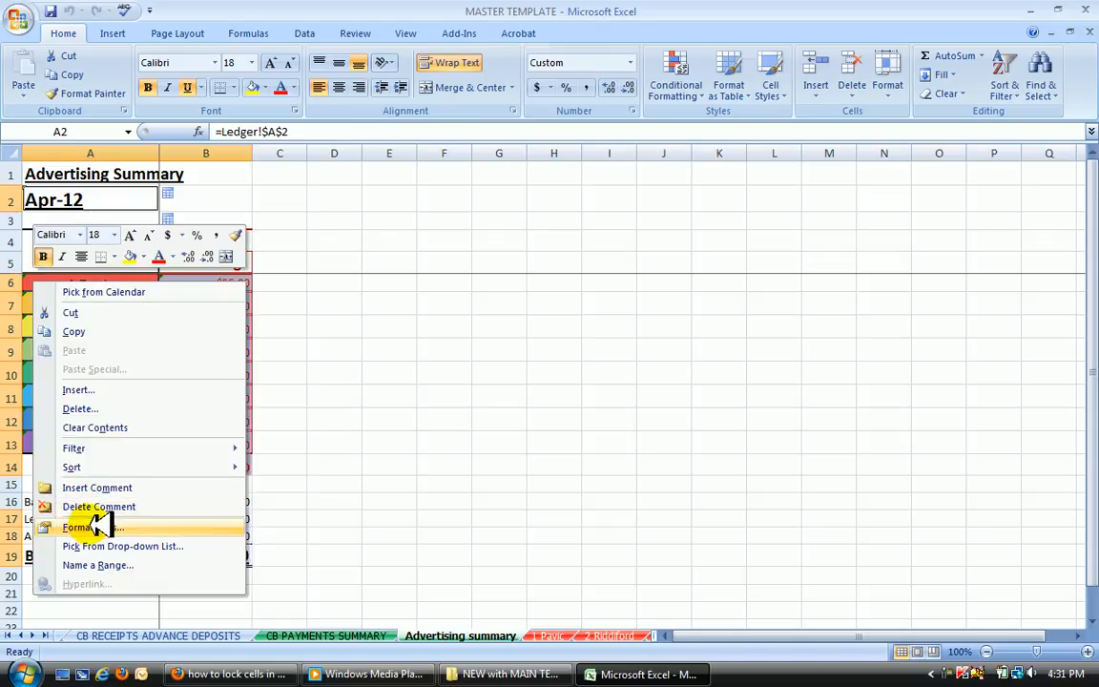
Step: Mark the selected formula cells as Locked in their cell protection settings
{"action": "left_click", "coordinate": [79, 527]}
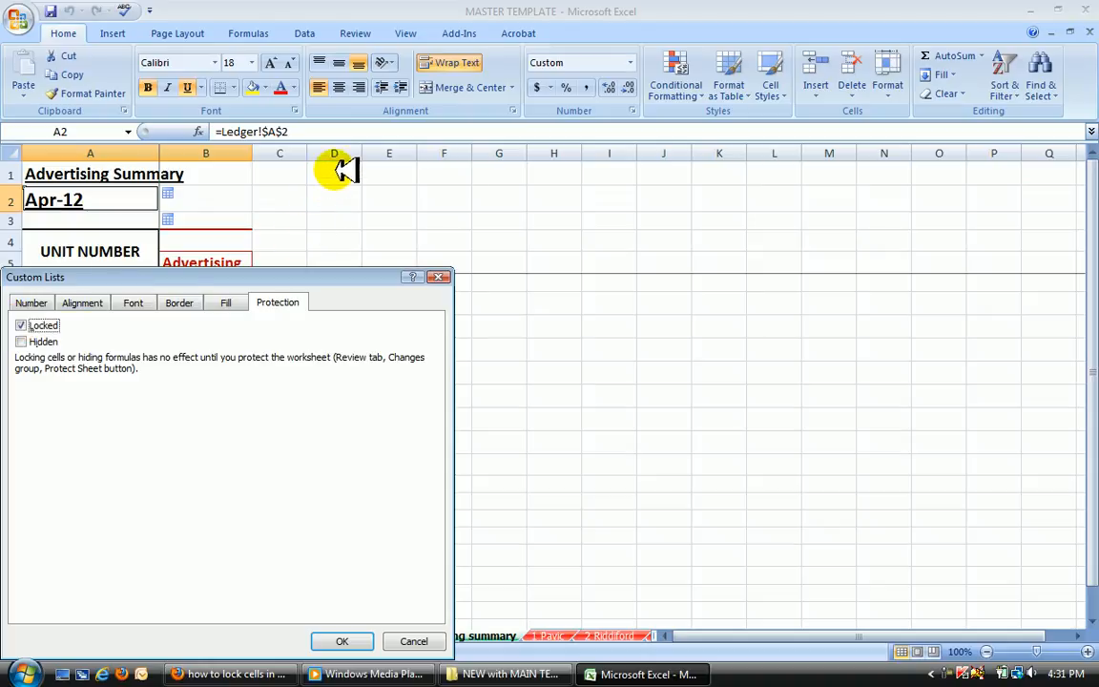
{"action": "mouse_move", "coordinate": [351, 246]}
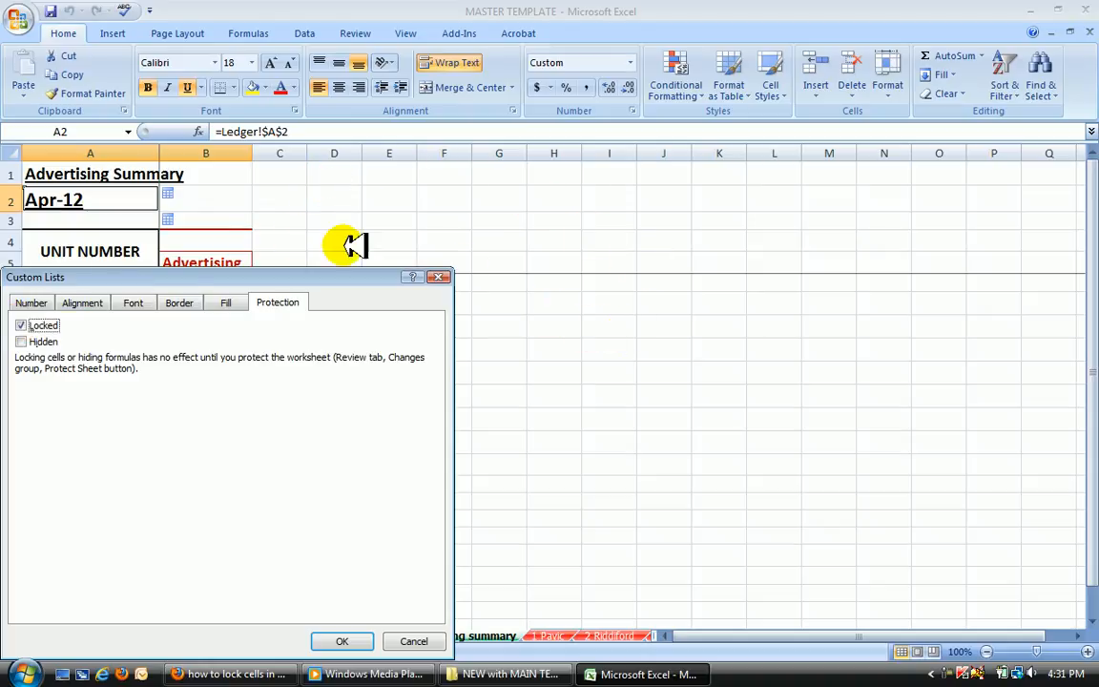
{"action": "mouse_move", "coordinate": [272, 428]}
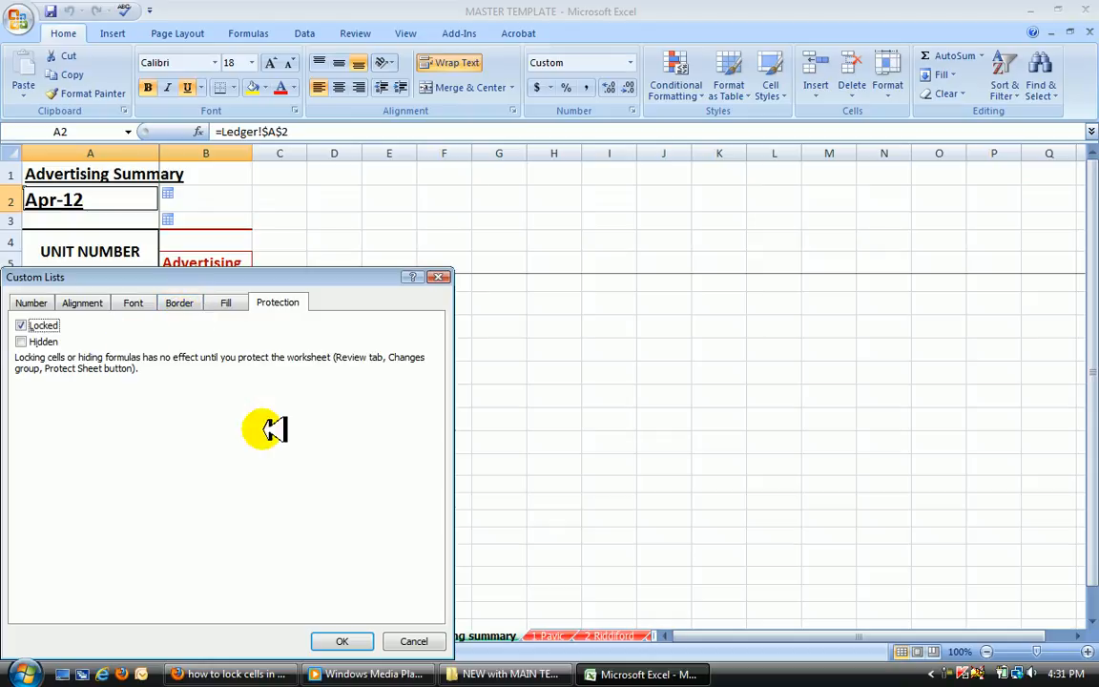
{"action": "left_click", "coordinate": [341, 640]}
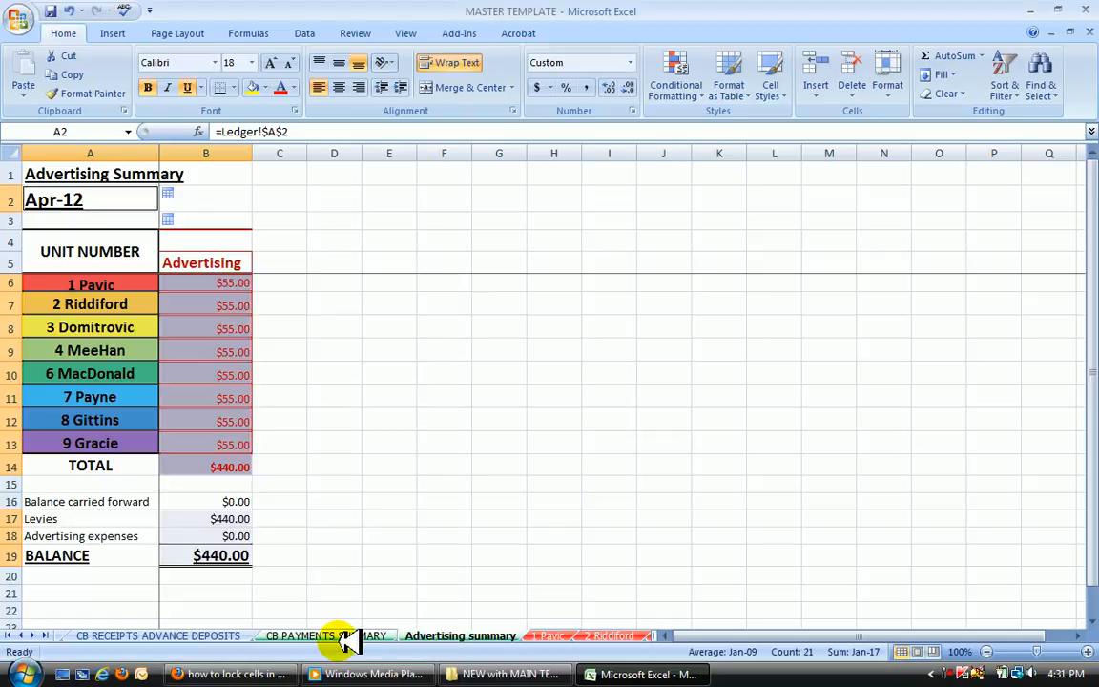
Step: Protect the Advertising Summary sheet, allowing users to select only unlocked cells
{"action": "left_click", "coordinate": [355, 32]}
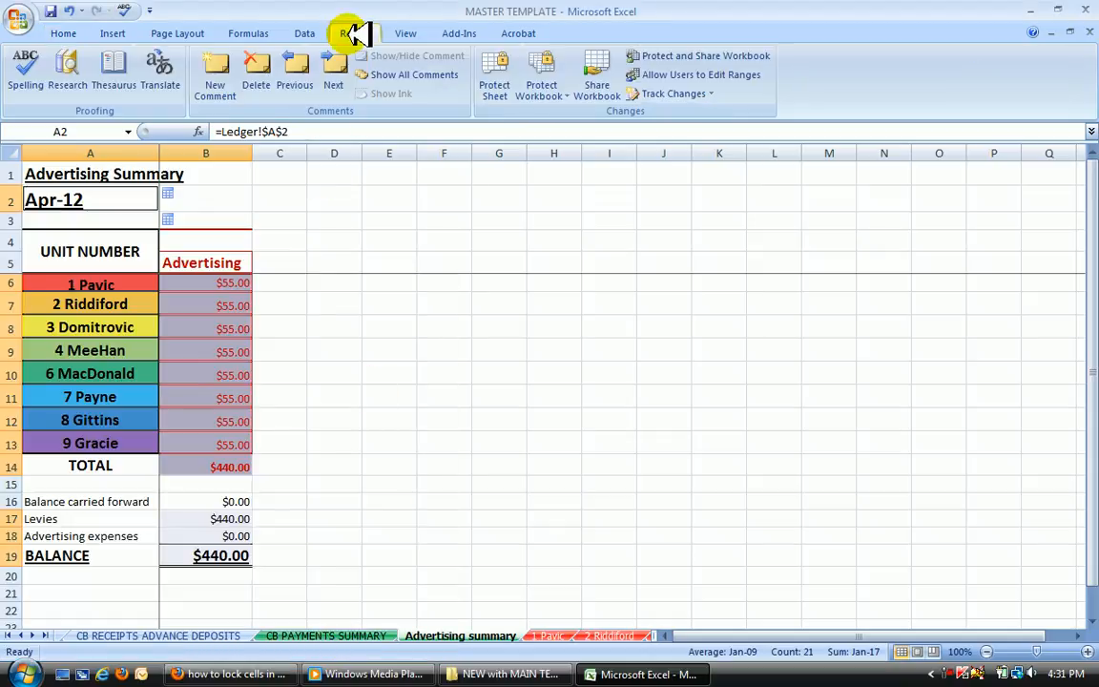
{"action": "left_click", "coordinate": [494, 72]}
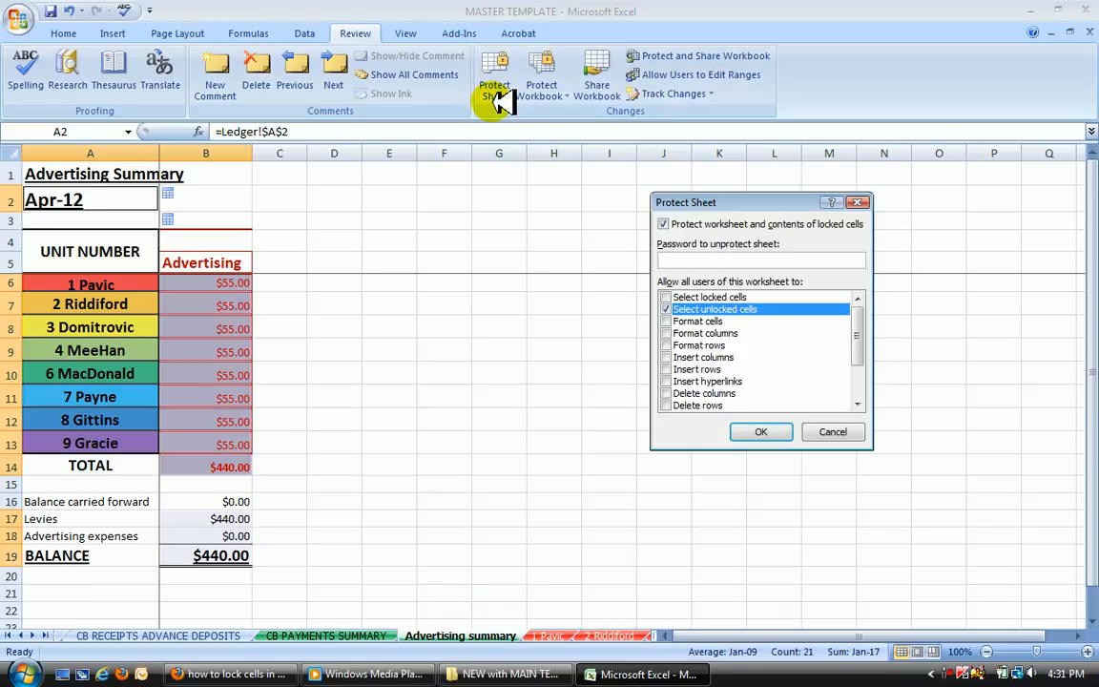
{"action": "left_click", "coordinate": [714, 297]}
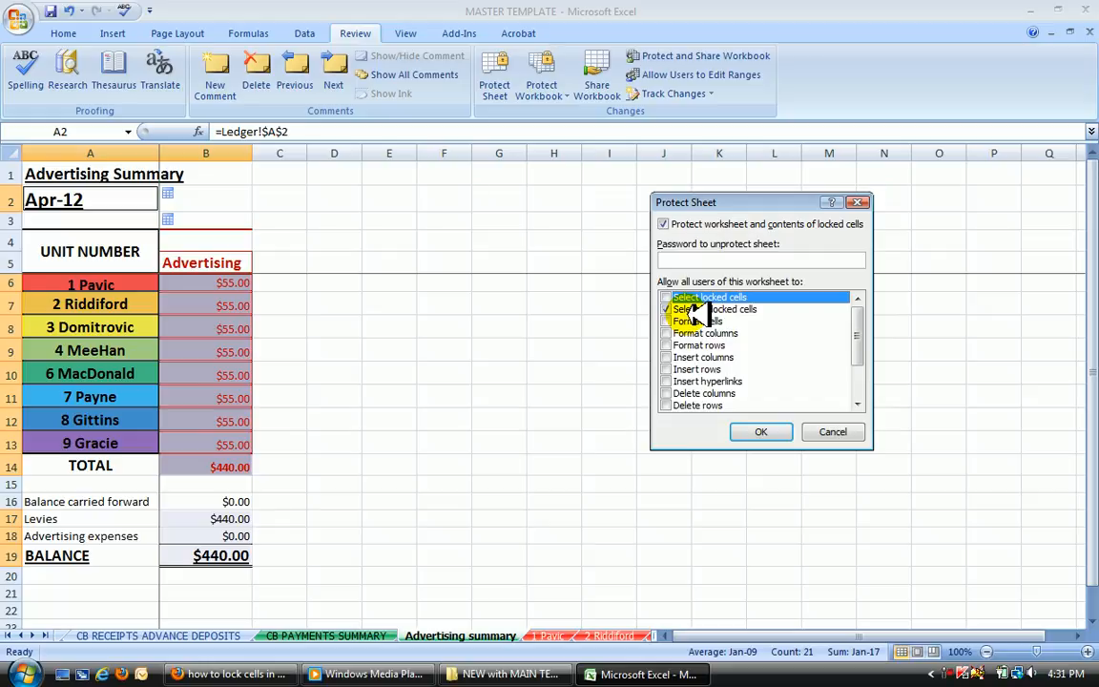
{"action": "left_click", "coordinate": [760, 431]}
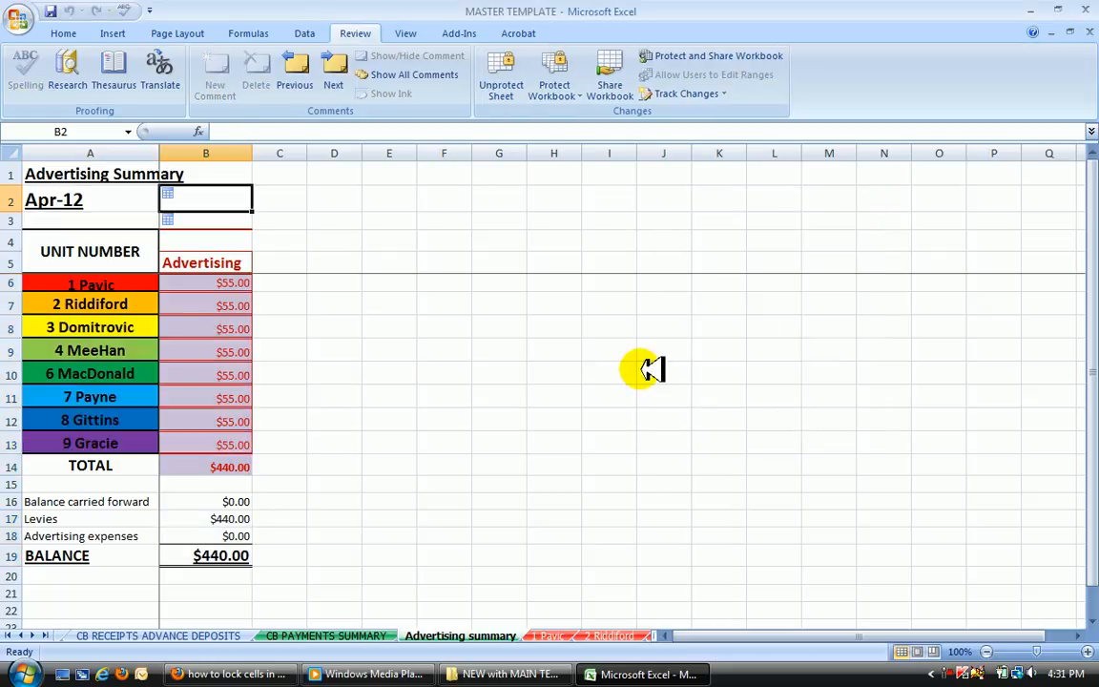
{"action": "left_click", "coordinate": [334, 240]}
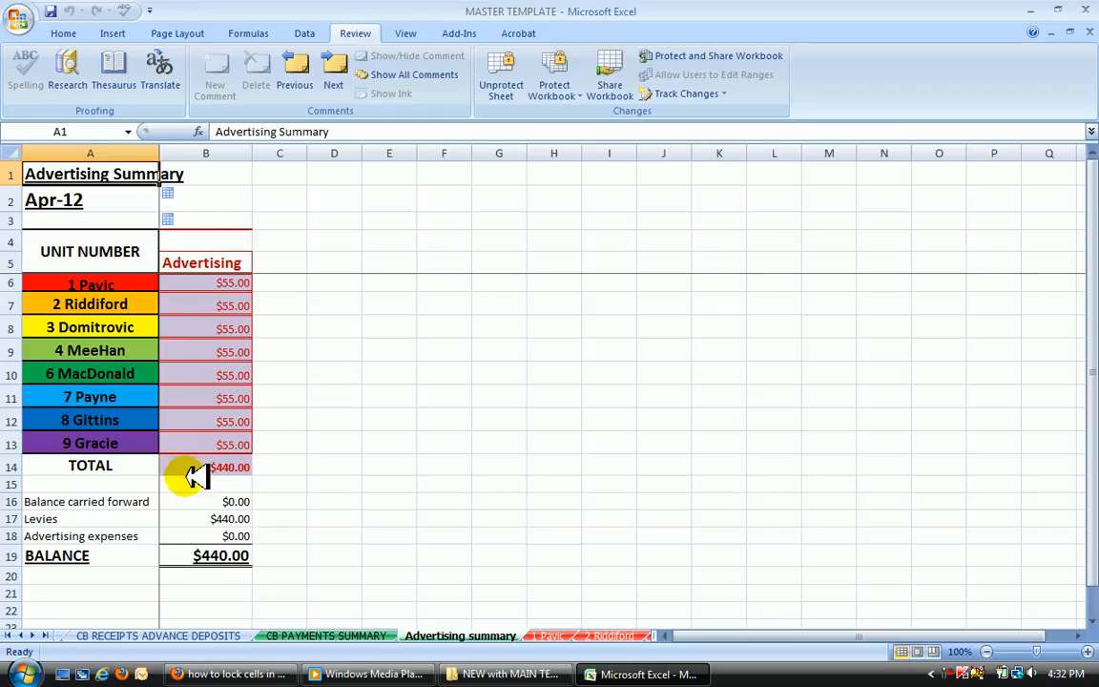
{"action": "left_click", "coordinate": [205, 500]}
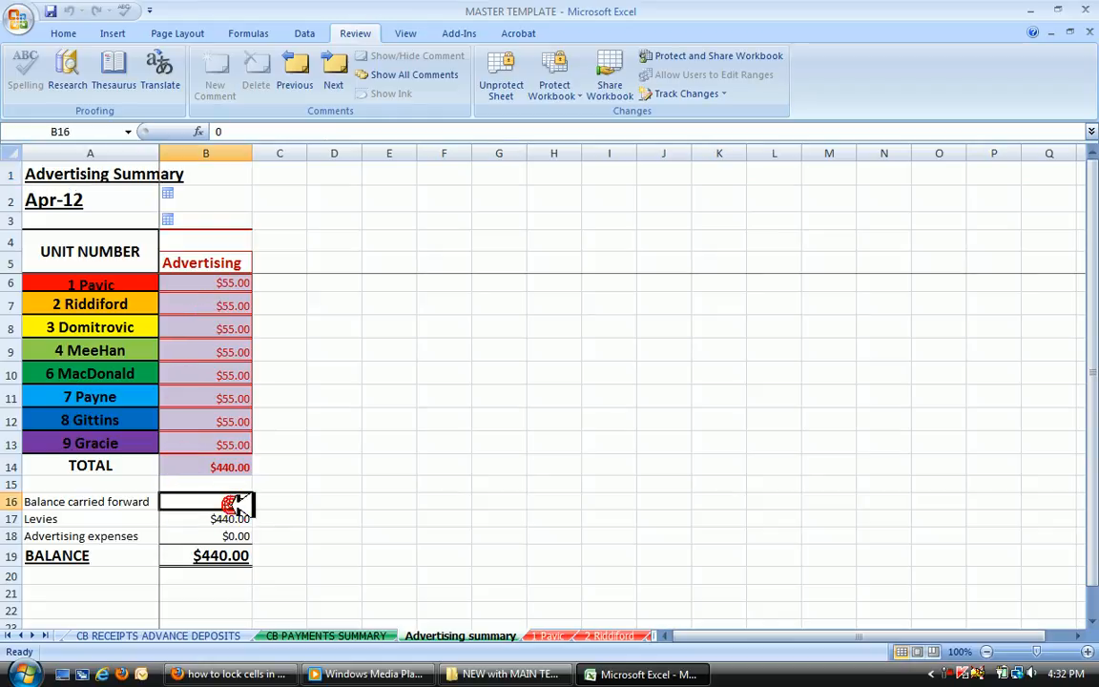